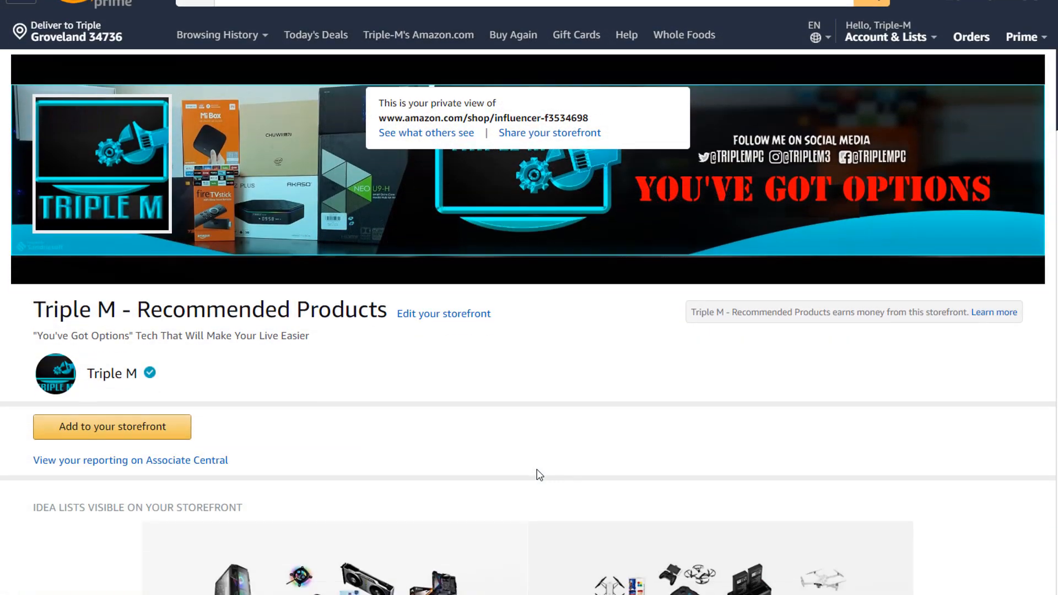
- Open the Custom PC Build idea list and scroll through its component products with prices
scroll("down", 3)
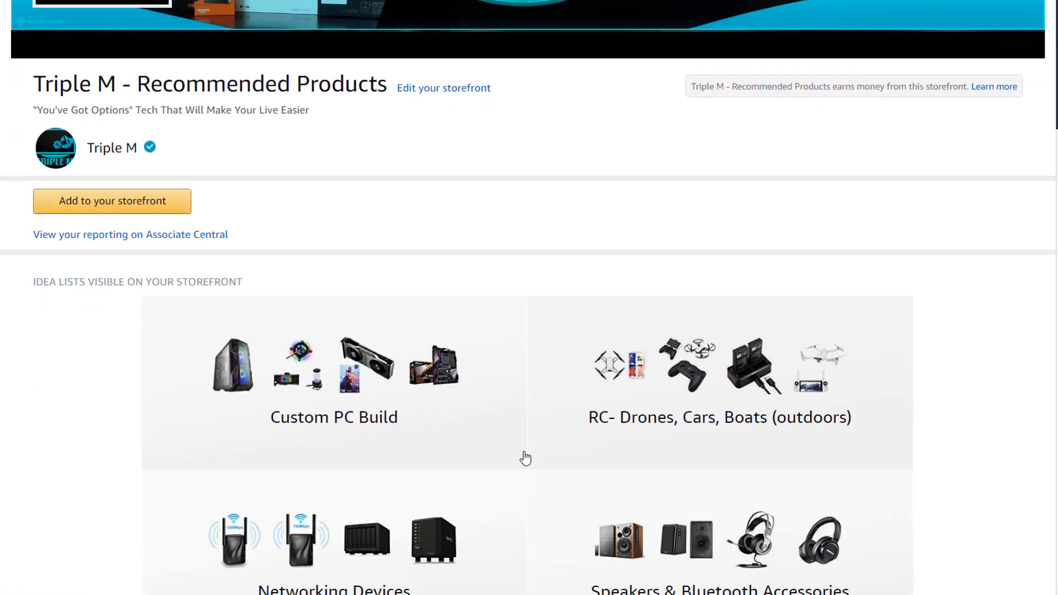
scroll("down", 3)
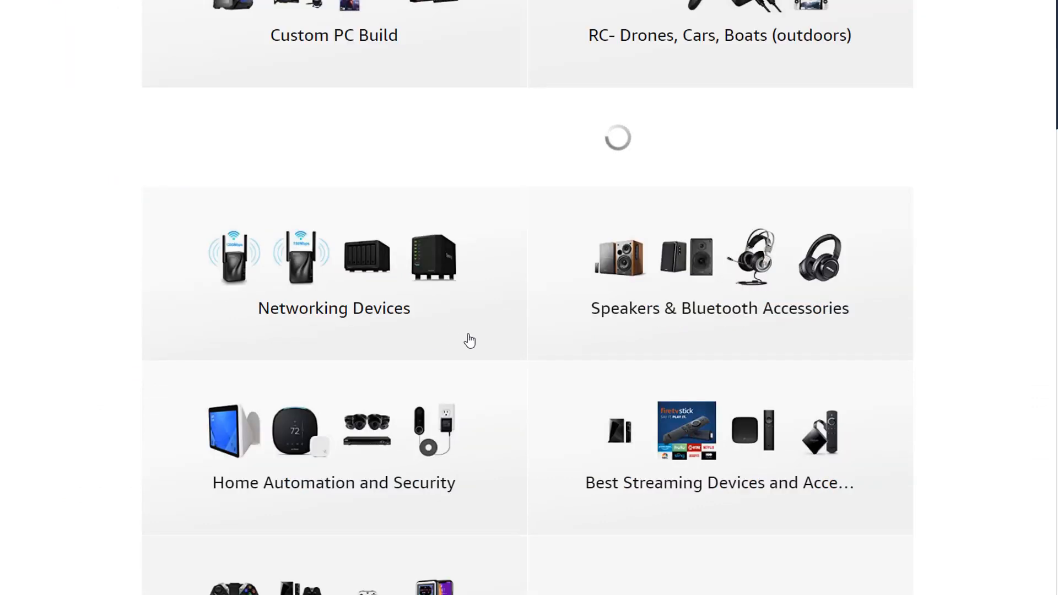
left_click(333, 35)
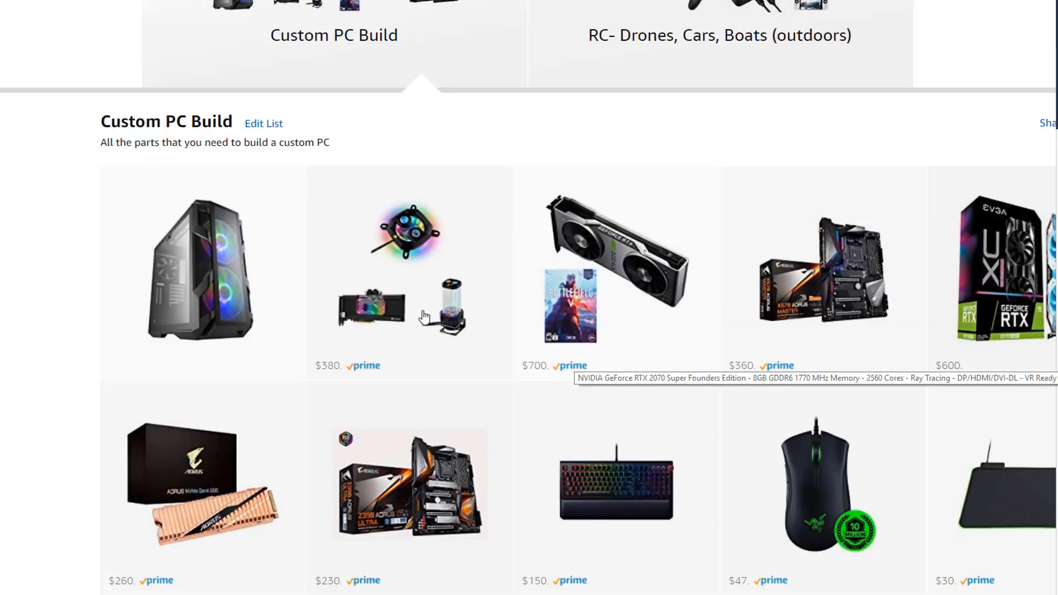
scroll("down", 3)
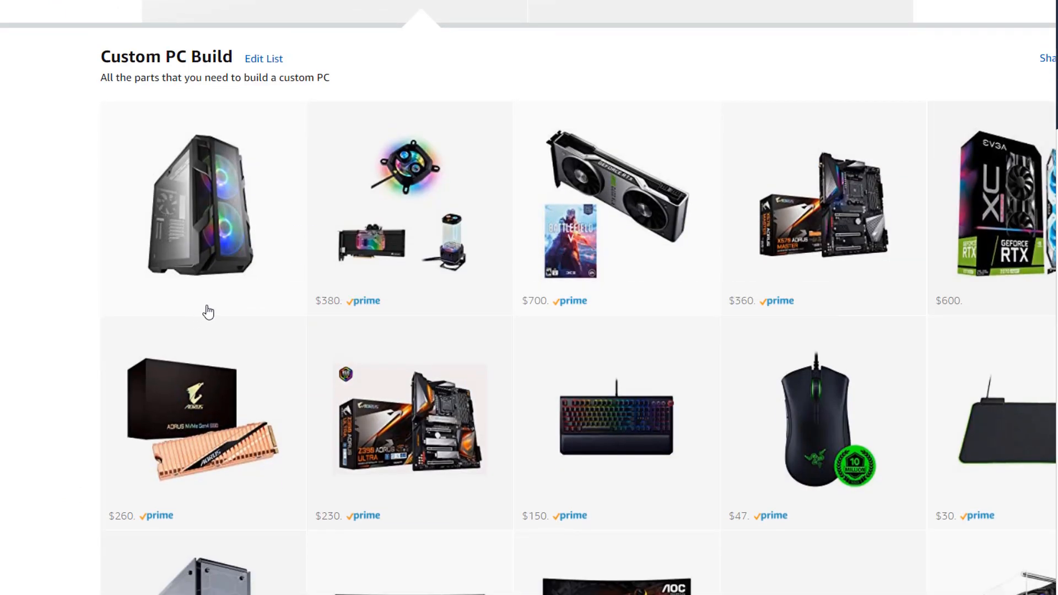
scroll("down", 3)
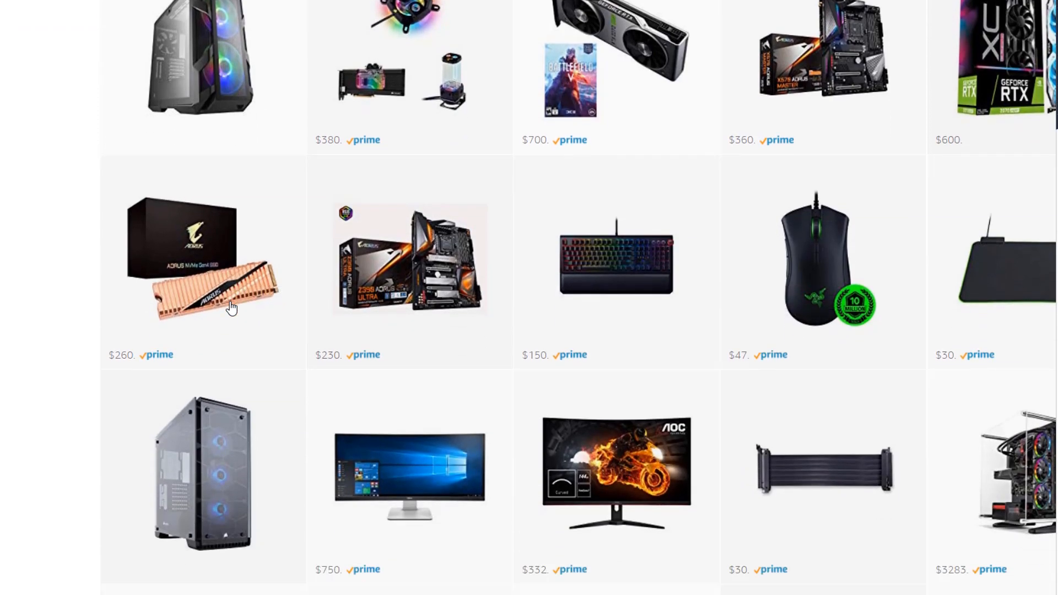